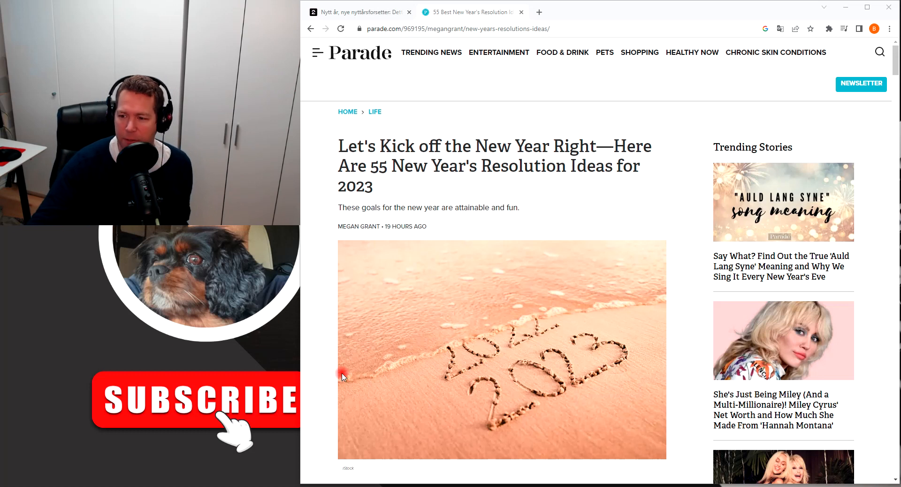
{"action": "mouse_move", "coordinate": [414, 192]}
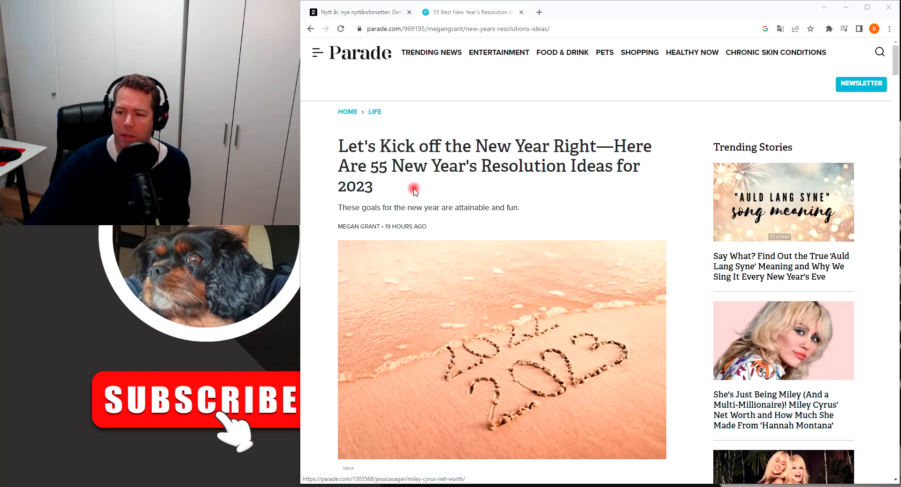
{"action": "mouse_move", "coordinate": [588, 228]}
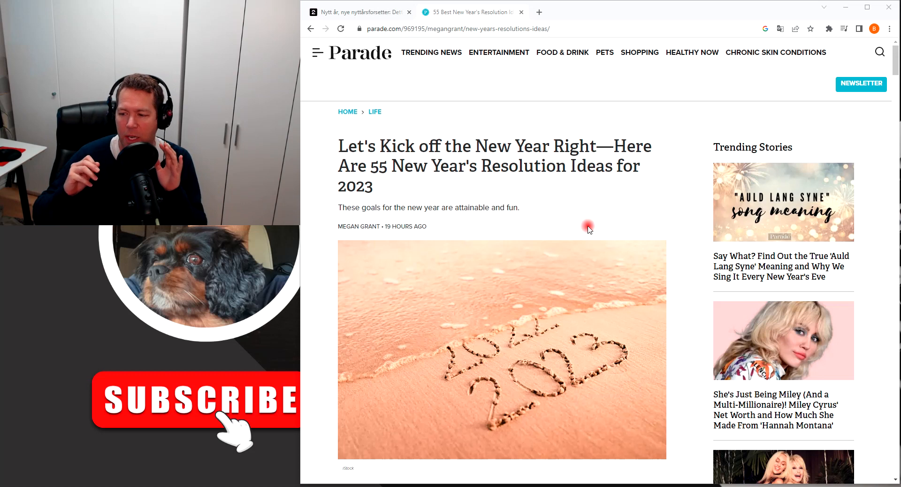
{"action": "mouse_move", "coordinate": [570, 215]}
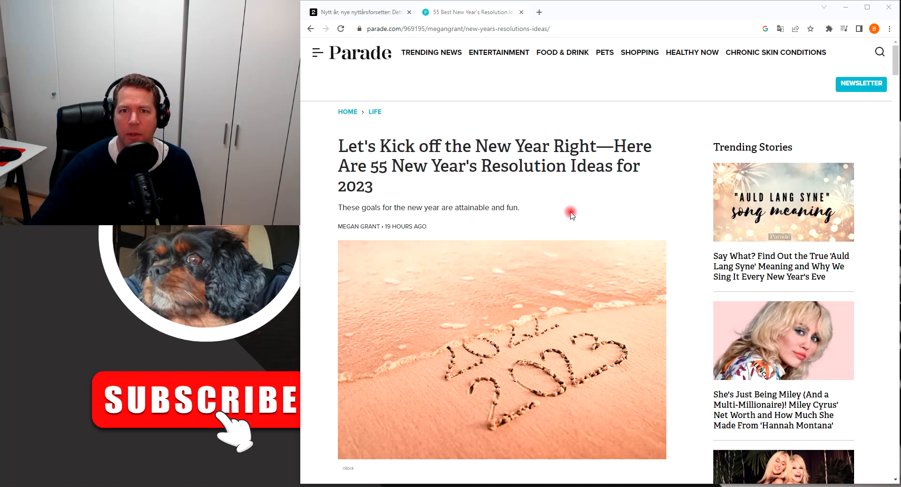
{"action": "mouse_move", "coordinate": [402, 91]}
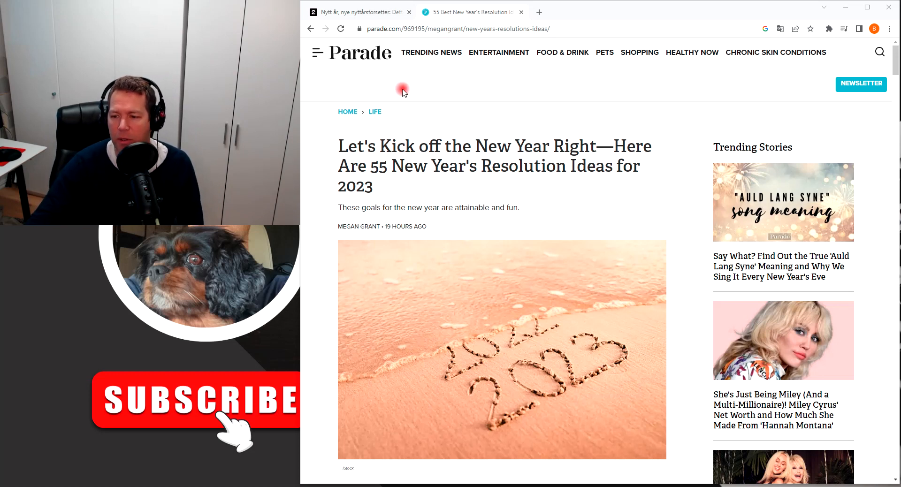
{"action": "mouse_move", "coordinate": [412, 172]}
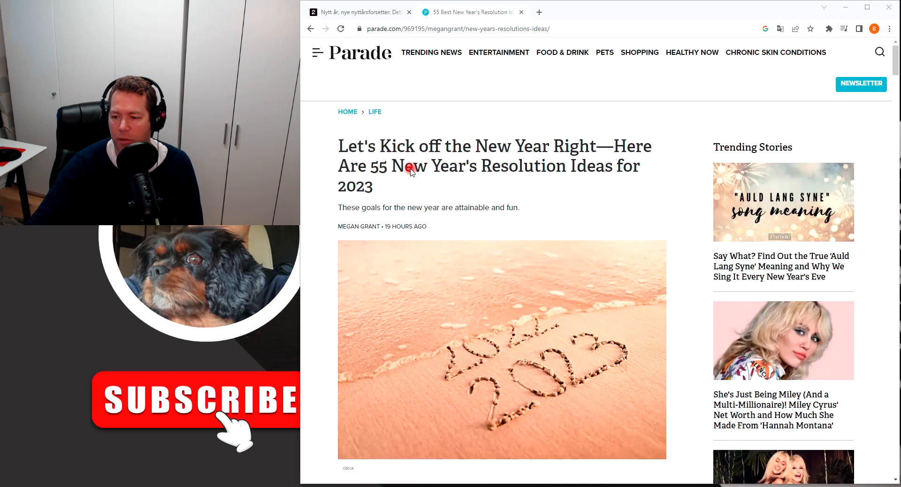
{"action": "mouse_move", "coordinate": [535, 204]}
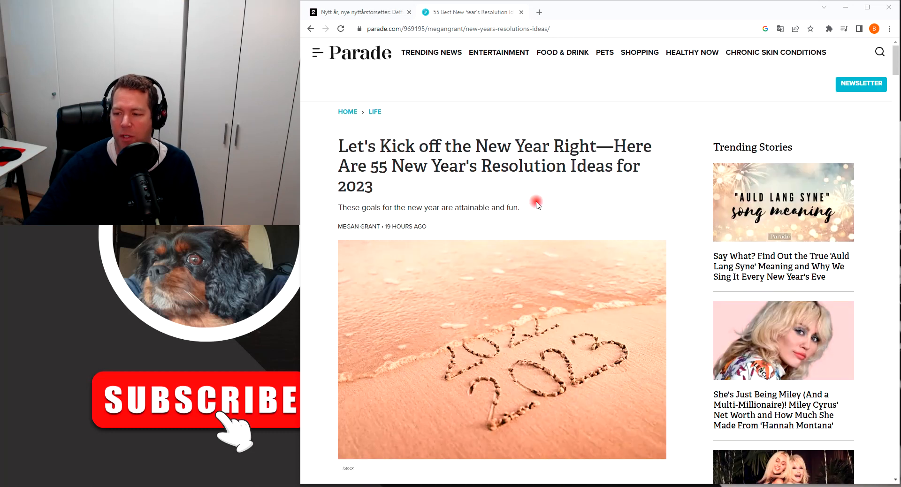
{"action": "mouse_move", "coordinate": [551, 232]}
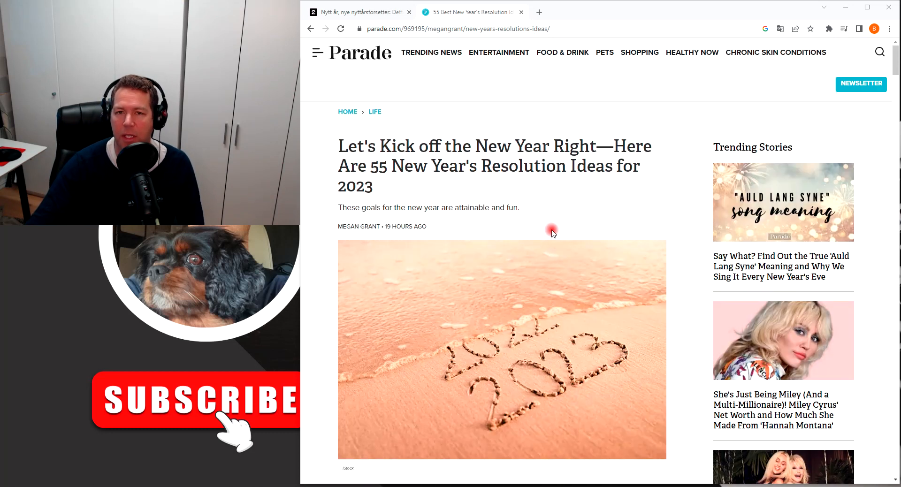
{"action": "mouse_move", "coordinate": [479, 219]}
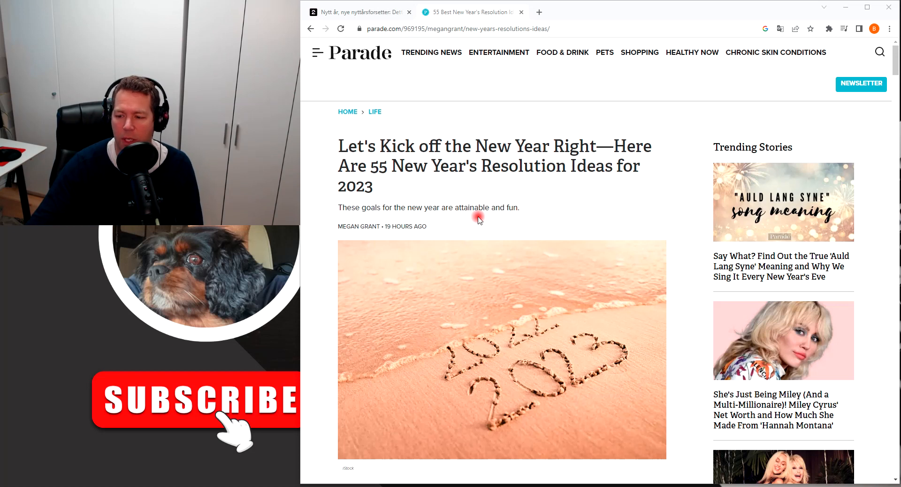
{"action": "scroll", "scroll_direction": "down", "scroll_amount": 3}
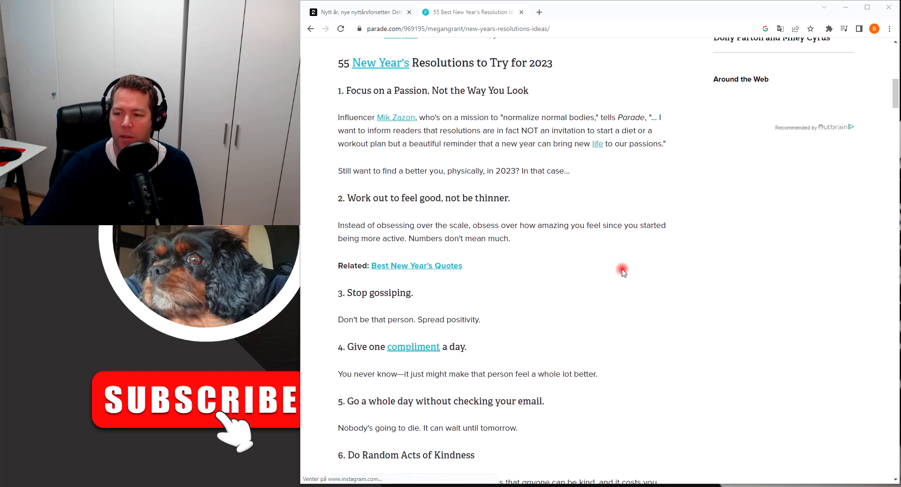
{"action": "mouse_move", "coordinate": [697, 314]}
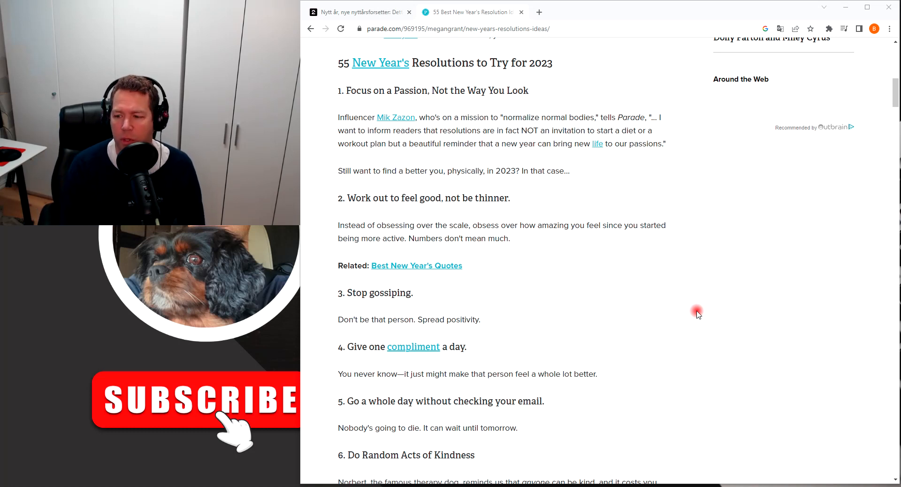
{"action": "mouse_move", "coordinate": [681, 266]}
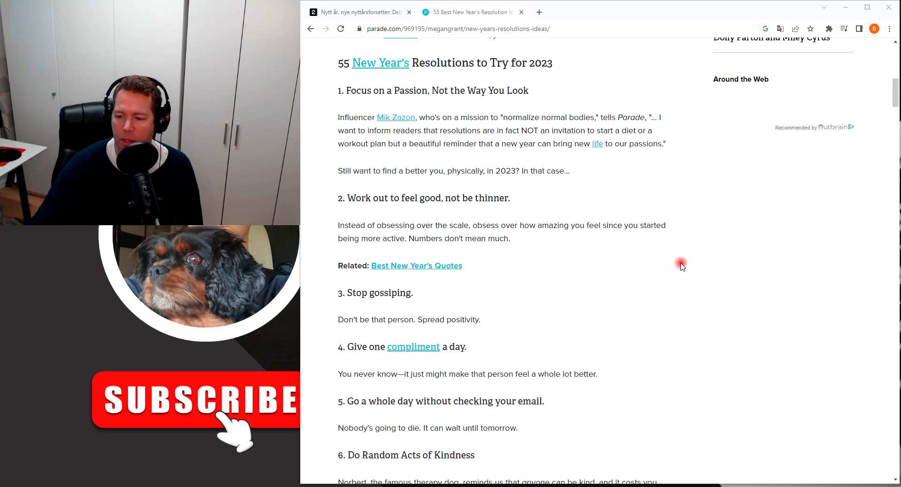
{"action": "mouse_move", "coordinate": [700, 327]}
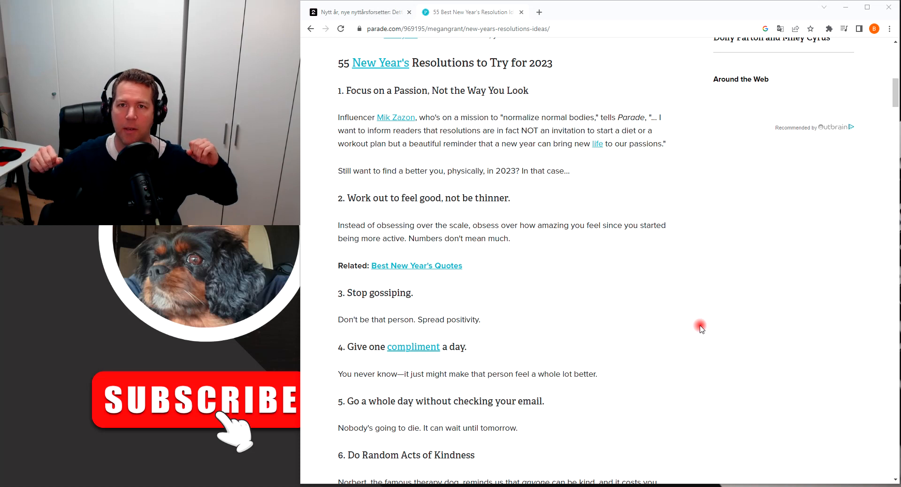
{"action": "scroll", "scroll_direction": "down", "scroll_amount": 3}
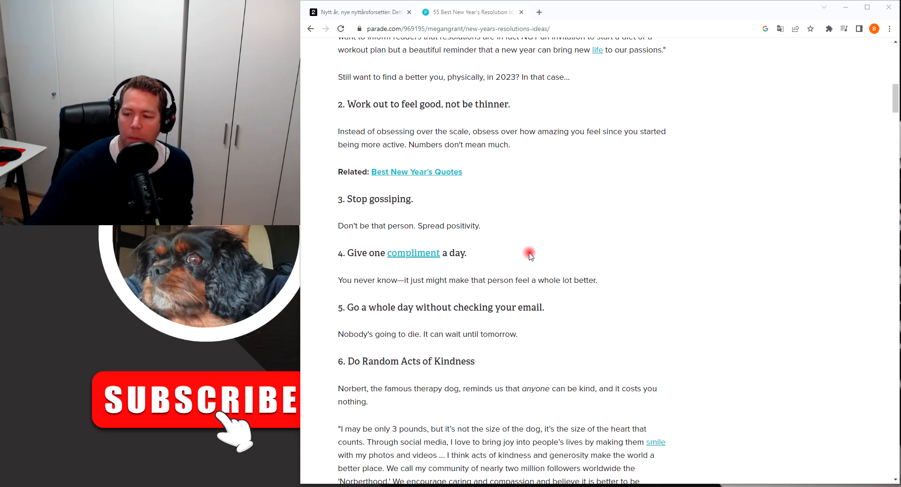
{"action": "mouse_move", "coordinate": [693, 246]}
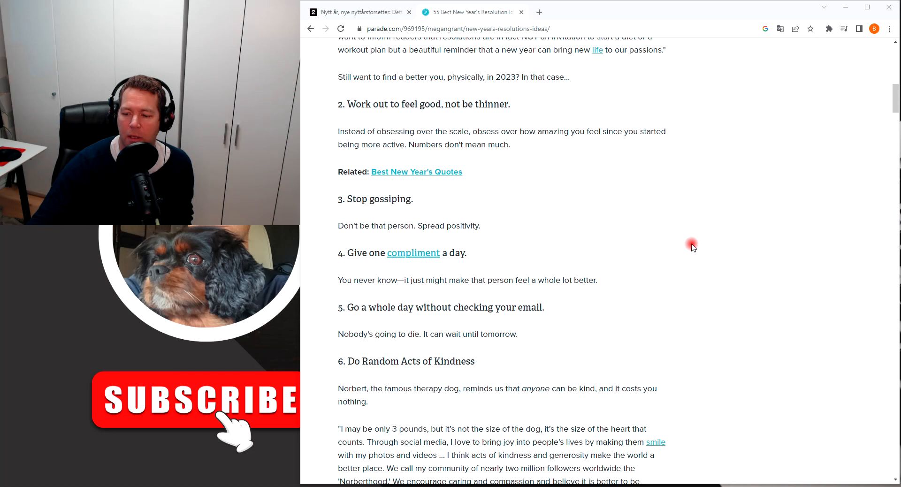
{"action": "mouse_move", "coordinate": [575, 233]}
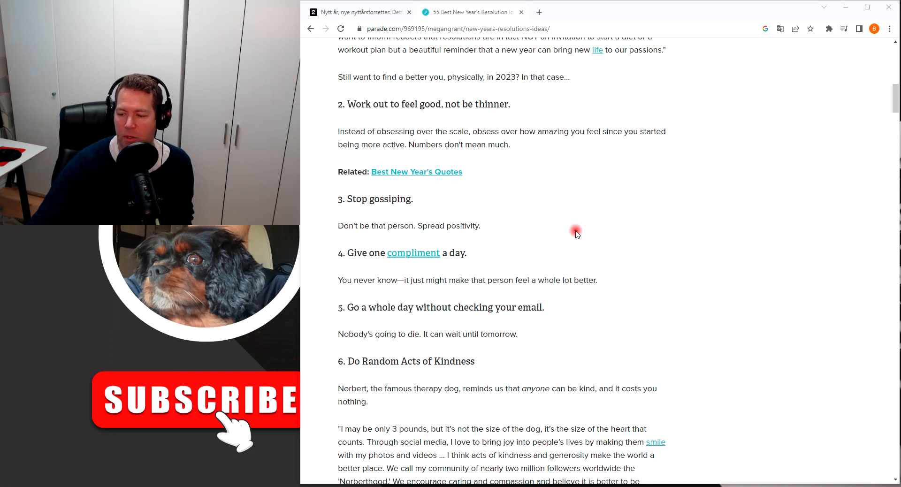
{"action": "mouse_move", "coordinate": [692, 251]}
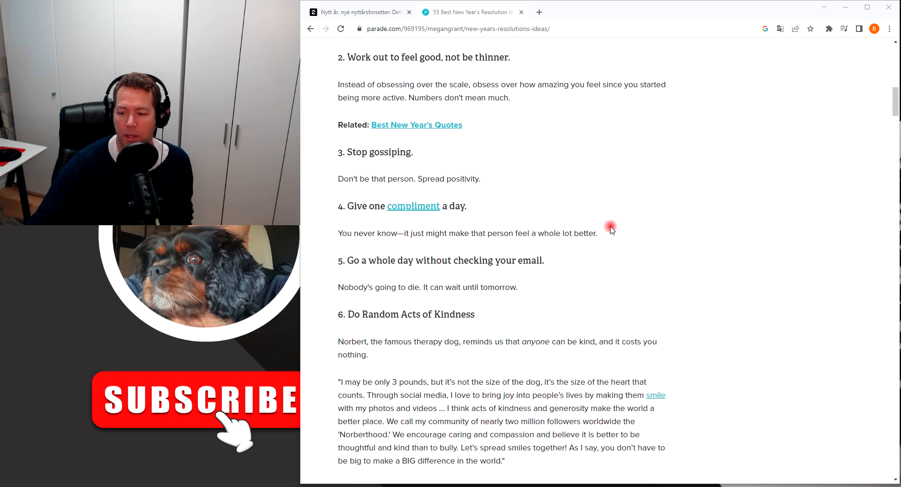
{"action": "mouse_move", "coordinate": [658, 248]}
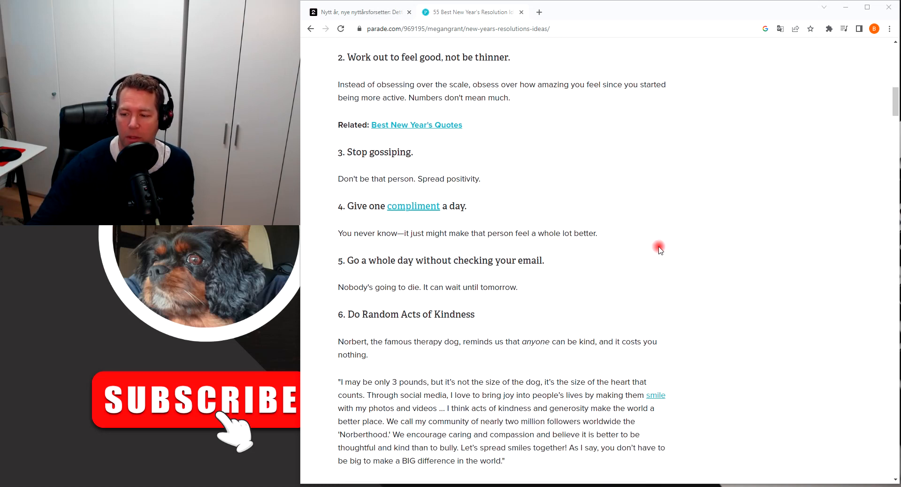
{"action": "mouse_move", "coordinate": [766, 260]}
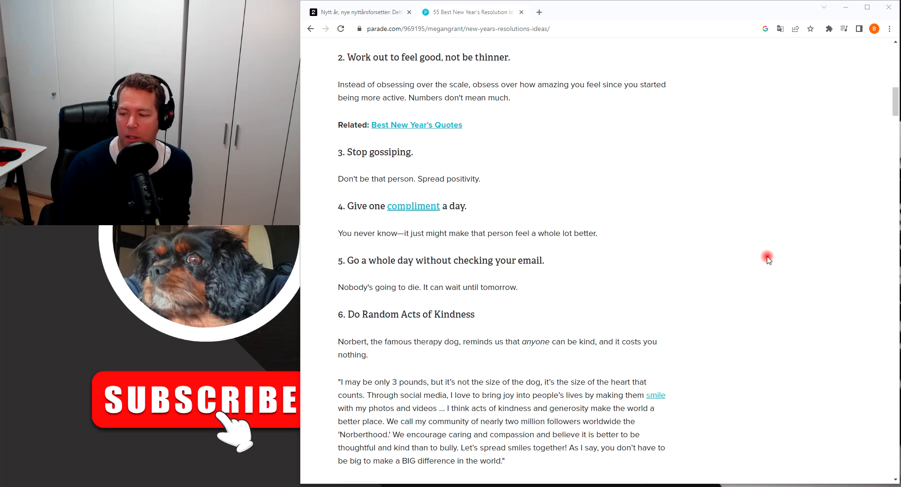
{"action": "mouse_move", "coordinate": [802, 363]}
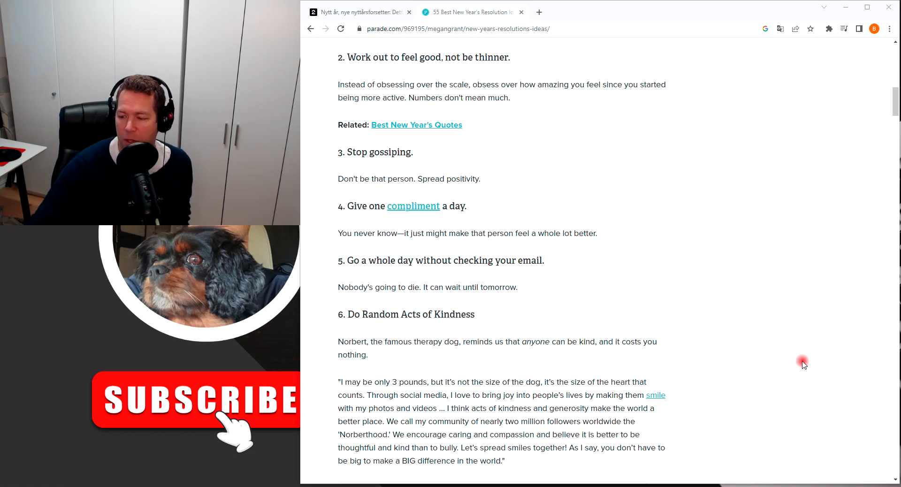
{"action": "mouse_move", "coordinate": [768, 286]}
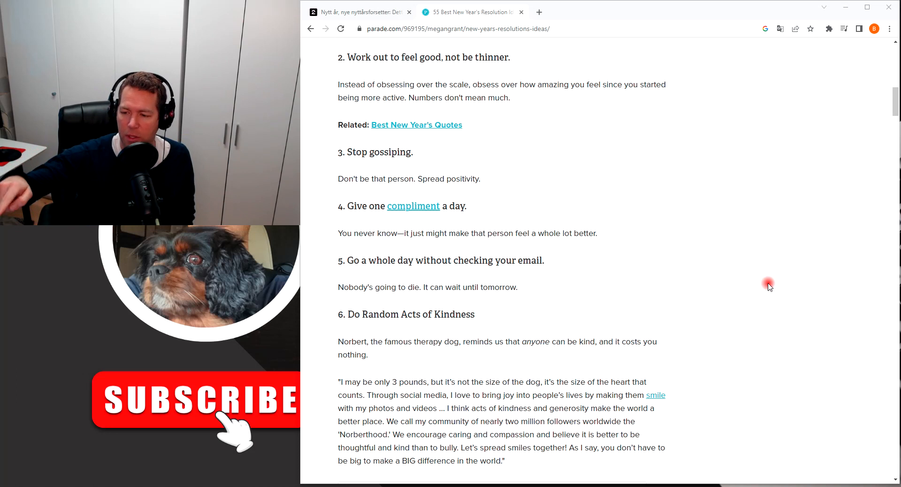
{"action": "mouse_move", "coordinate": [418, 54]}
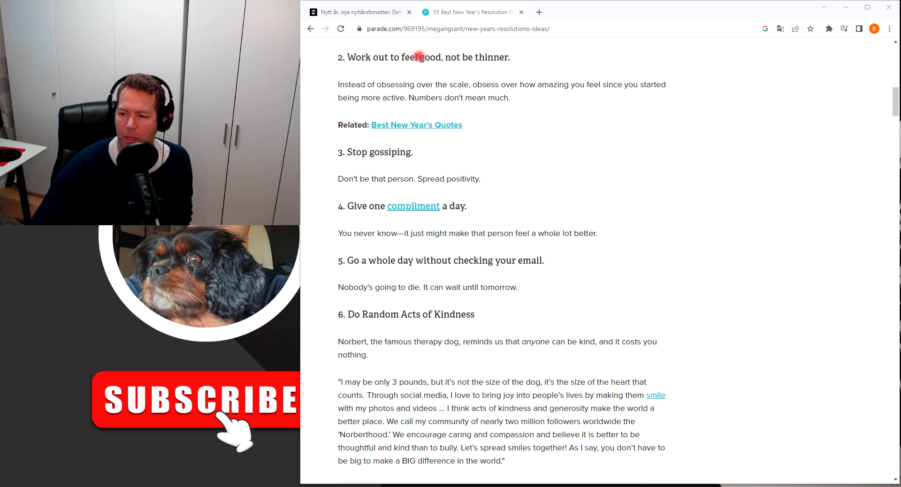
{"action": "mouse_move", "coordinate": [671, 222]}
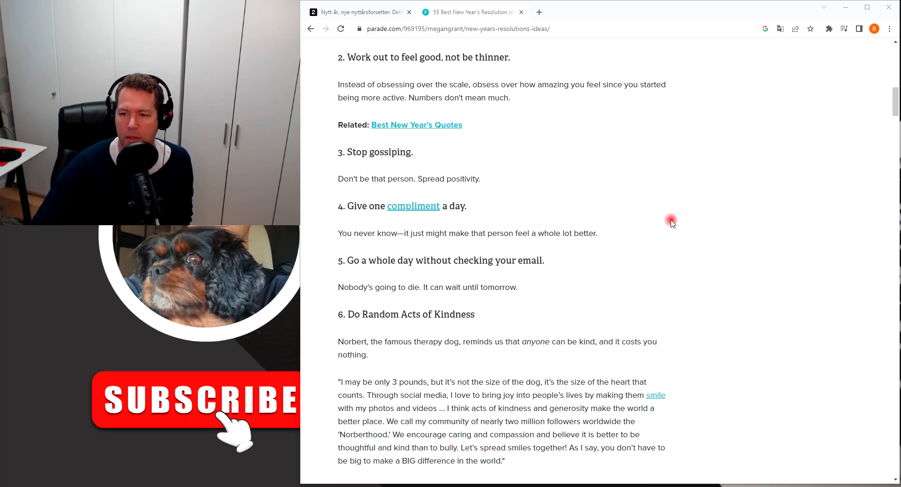
{"action": "mouse_move", "coordinate": [696, 173]}
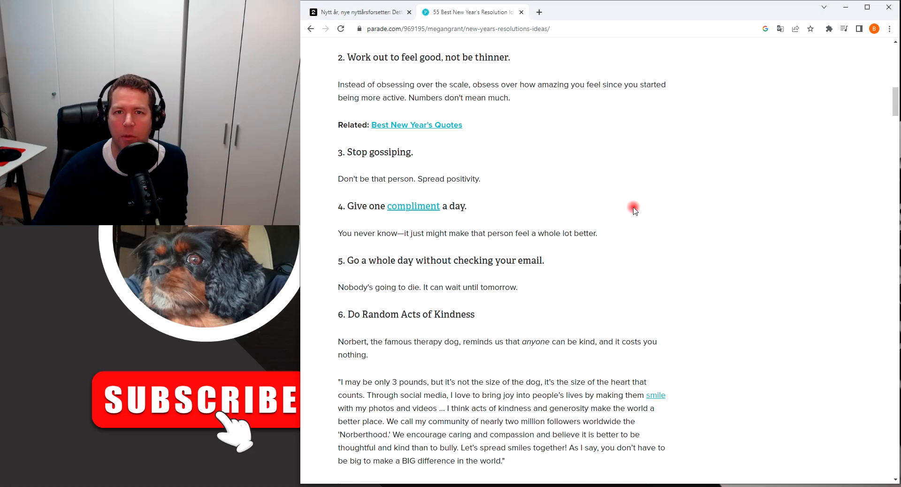
{"action": "mouse_move", "coordinate": [502, 290]}
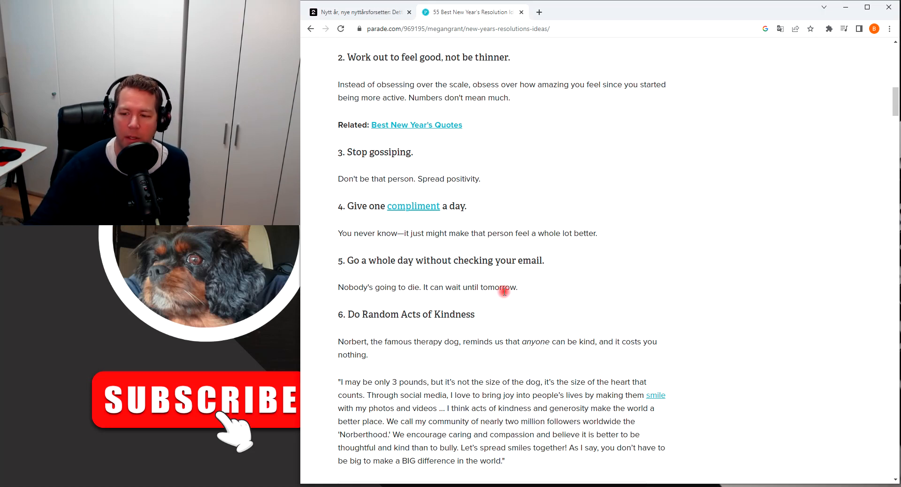